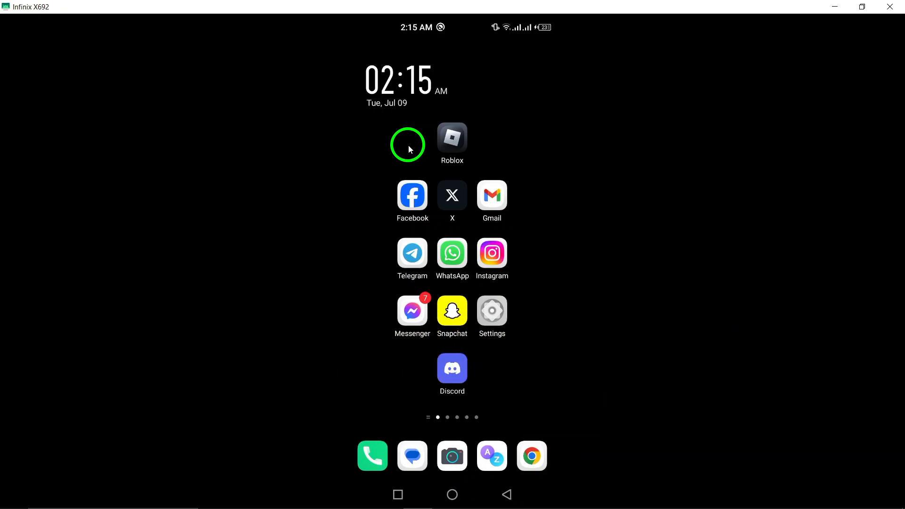
# Launch Telegram and open the chat with Ameroo, who was last seen recently.
pyautogui.click(407, 145)
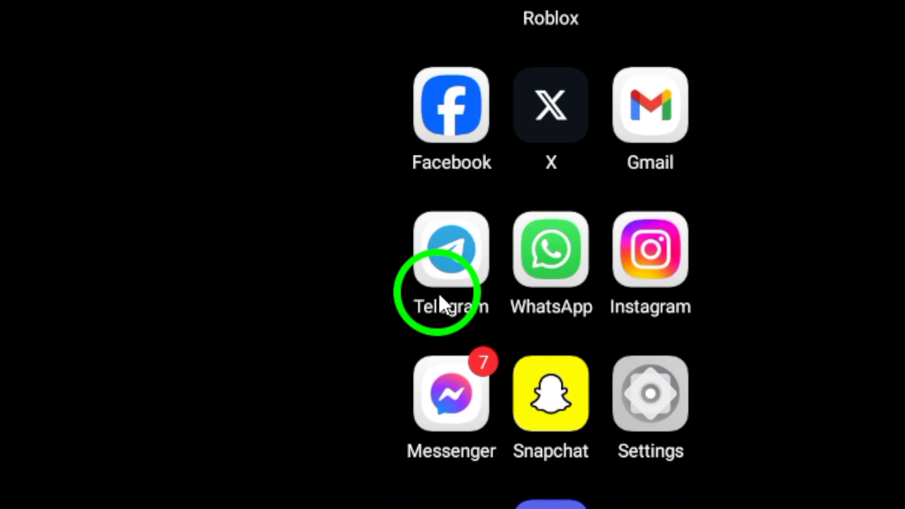
pyautogui.click(451, 249)
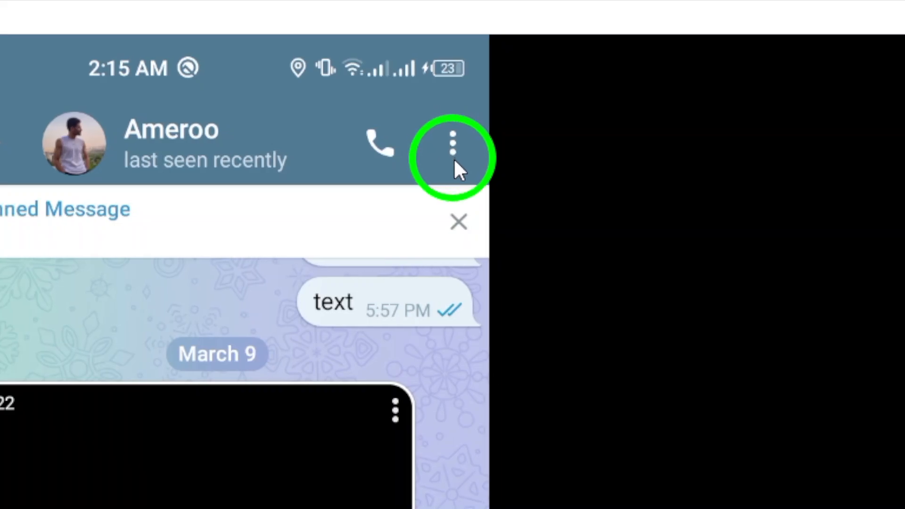
pyautogui.click(451, 145)
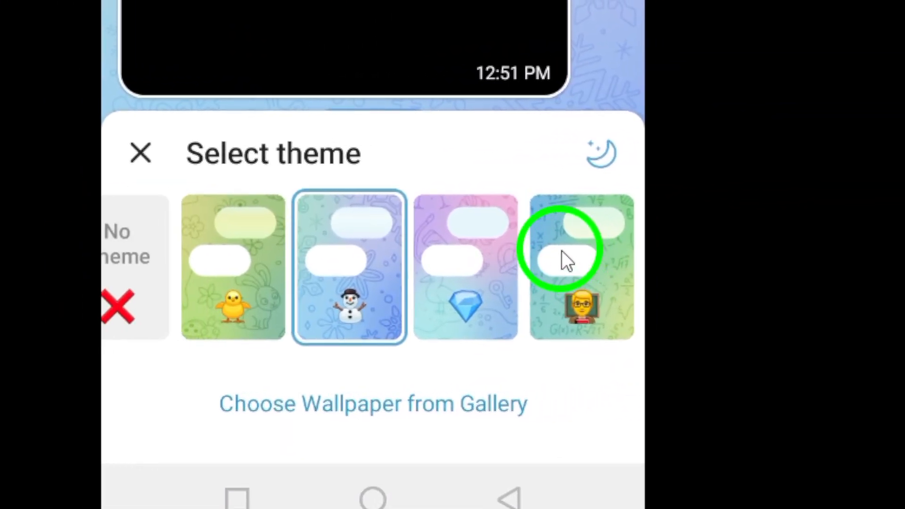
# Swipe through the Select theme thumbnails to reveal more options, including the tulip design.
pyautogui.hscroll(-3)
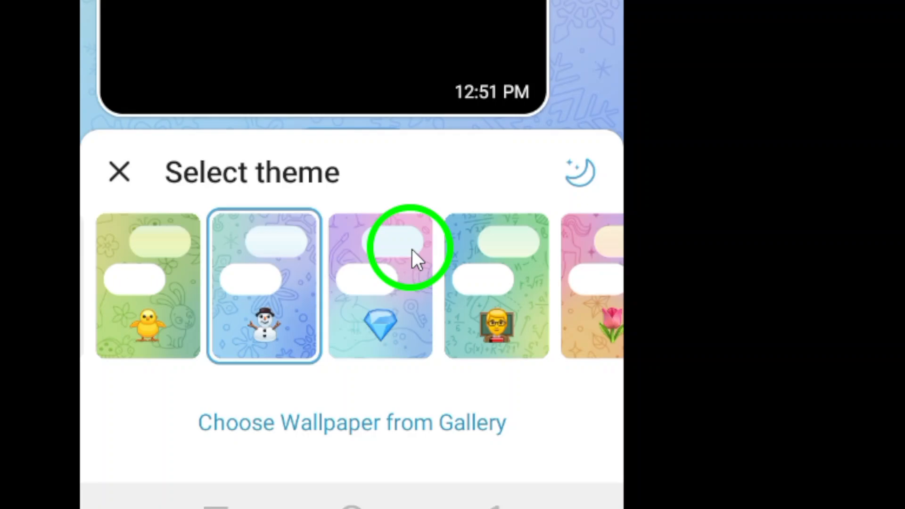